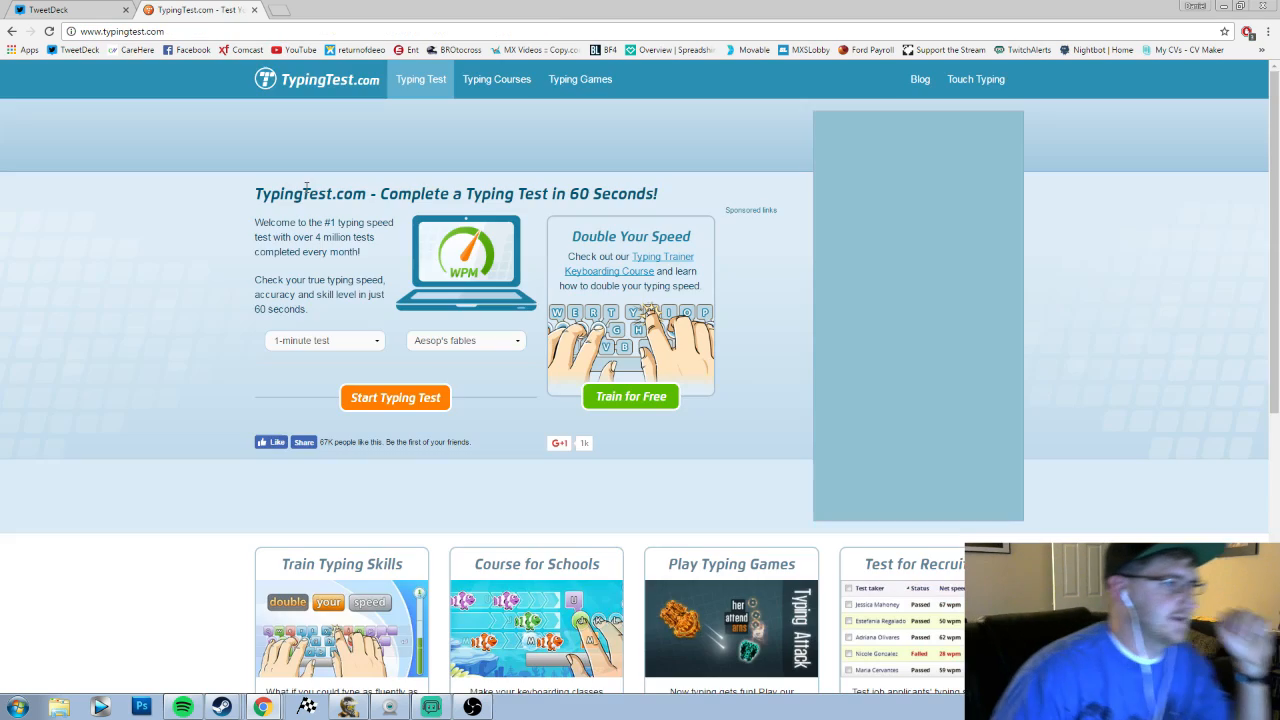
Step: Choose 'Tigers in the Wild' from the text dropdown for the 1-minute test
click(465, 340)
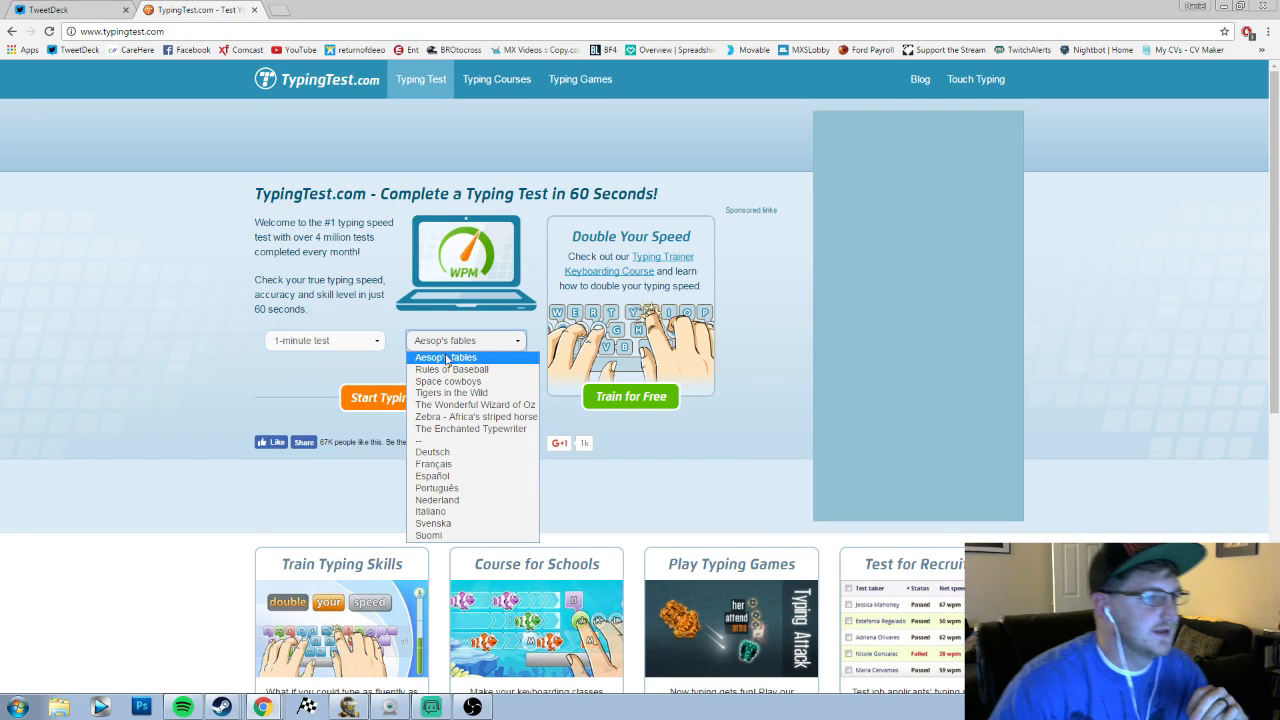
mouse_move(450, 392)
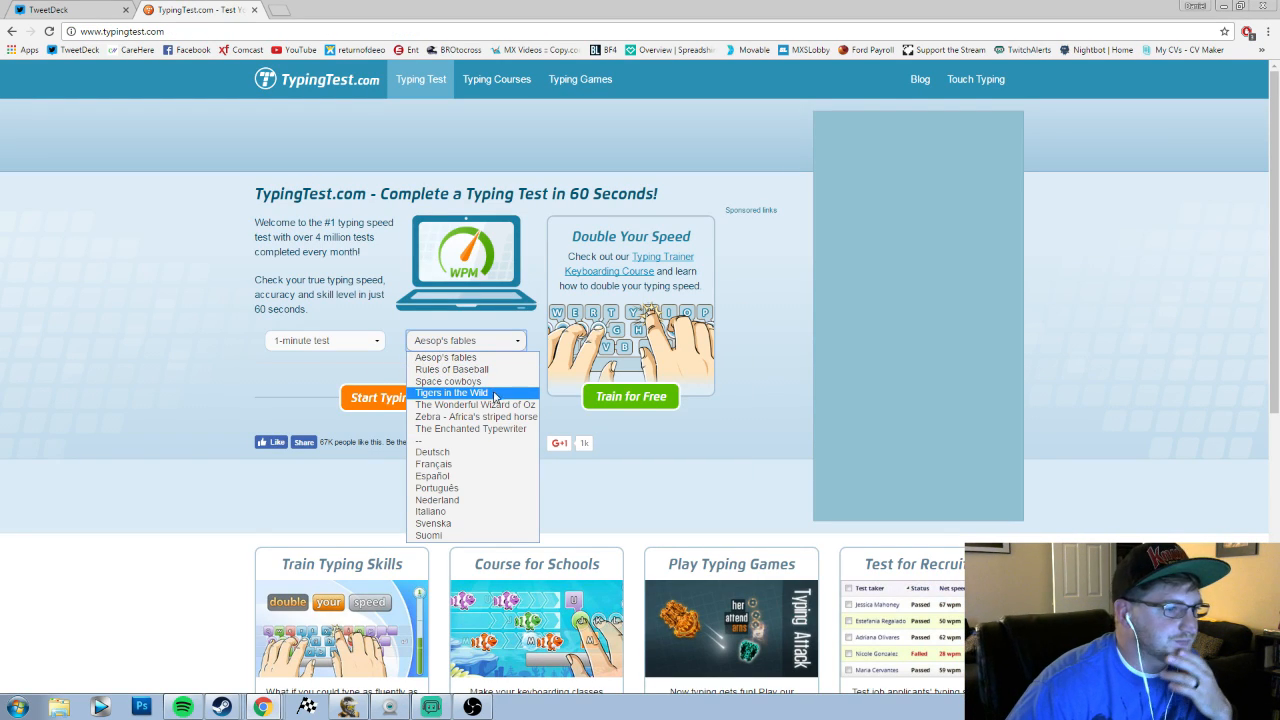
click(450, 392)
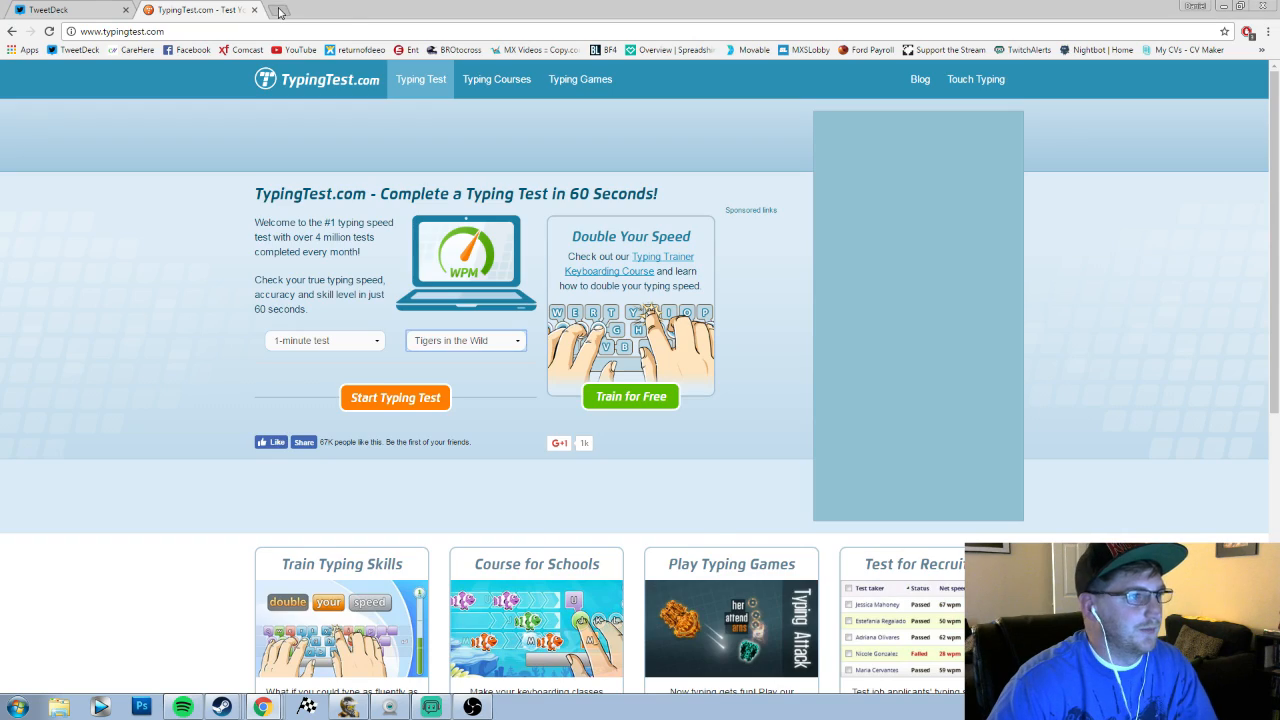
Step: In a new tab, search 'typing game space invaders' and open the ZType result
click(287, 12)
text(ztype)
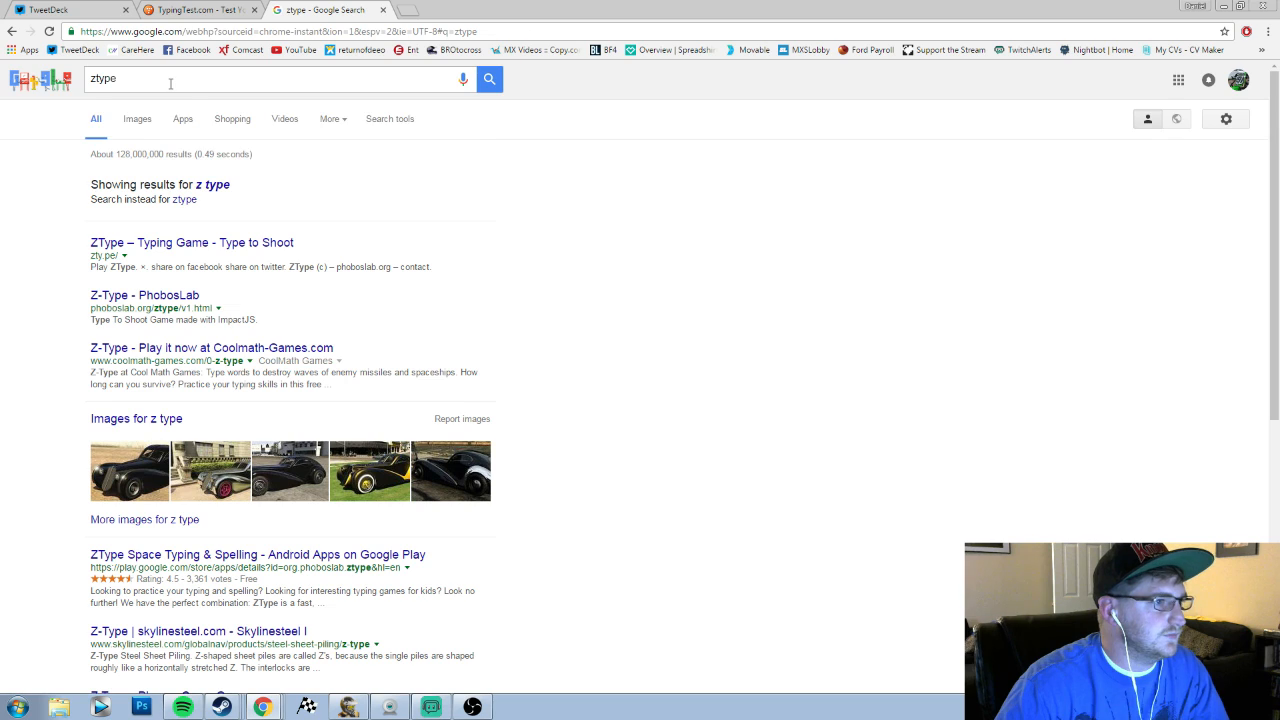
text(typi)
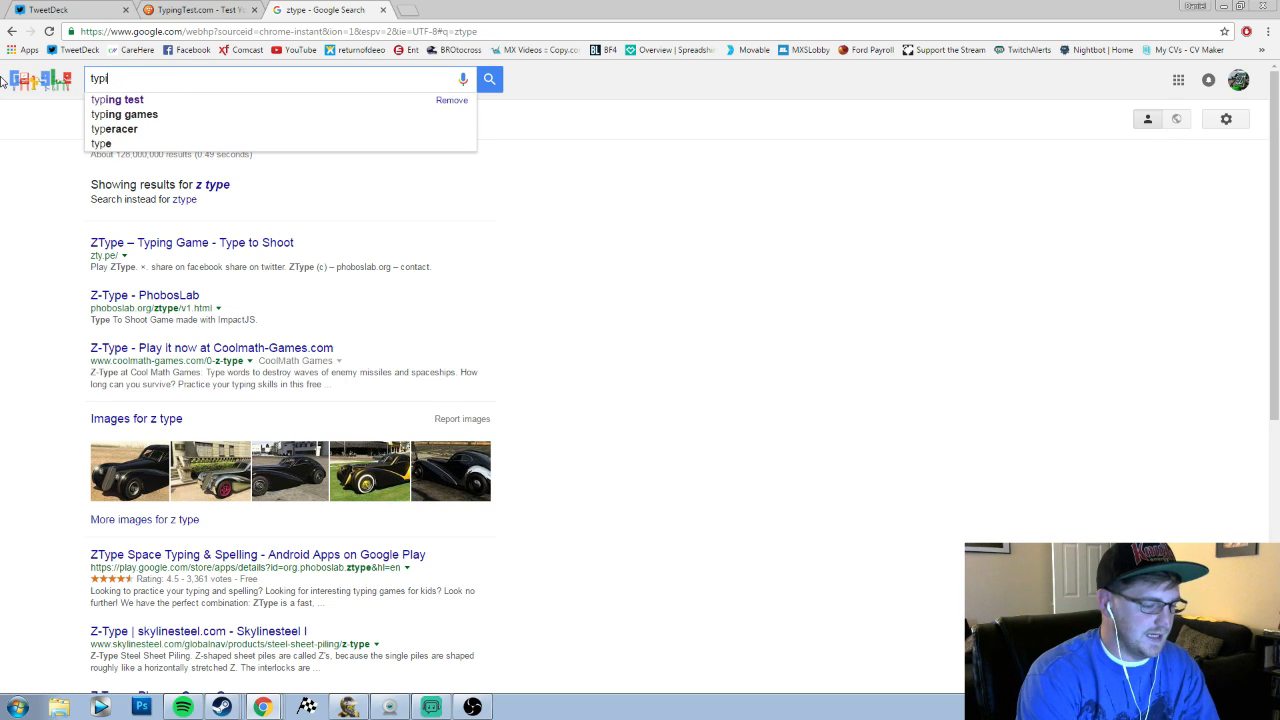
text(typing game space)
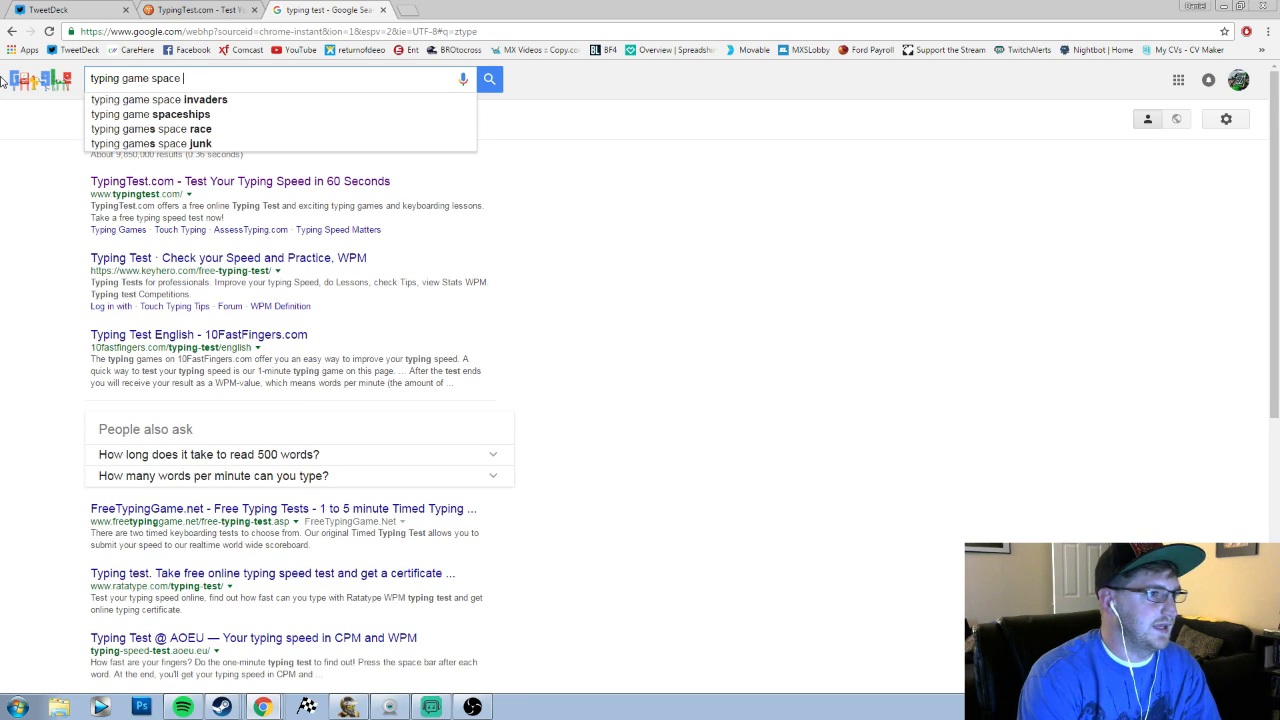
click(185, 99)
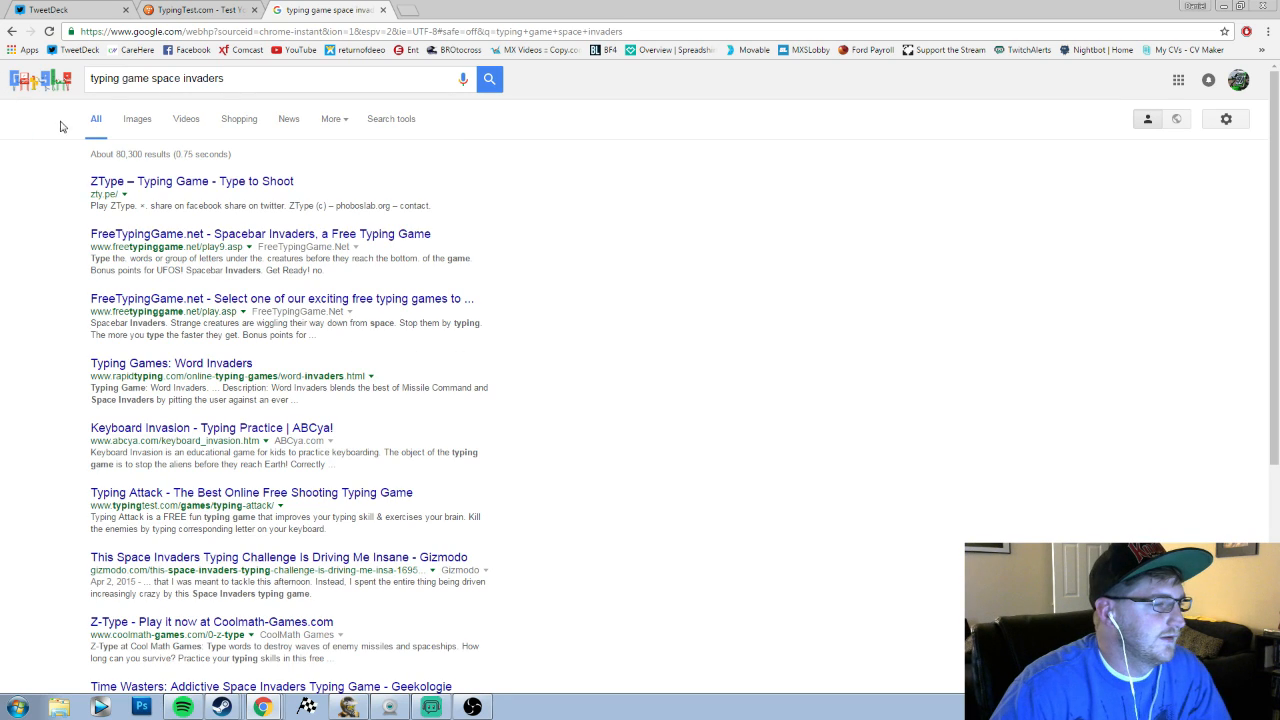
click(172, 181)
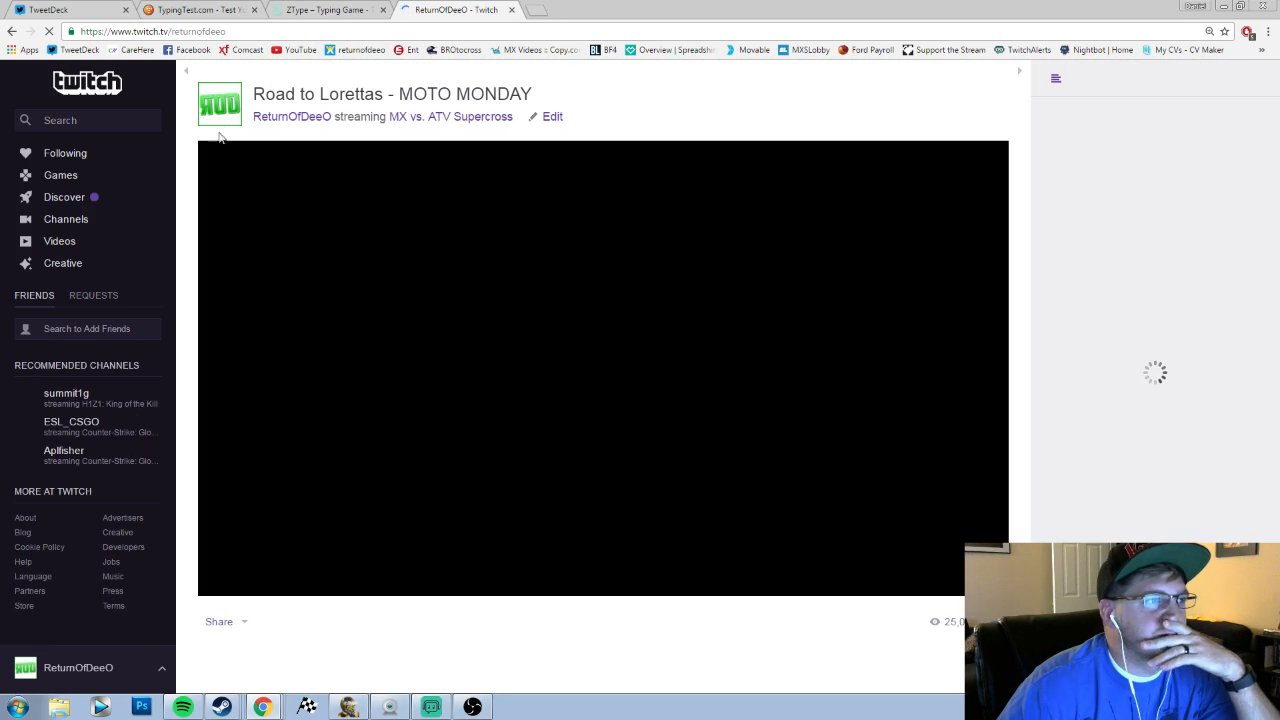
Step: Edit the Twitch stream info, replacing the MX vs. ATV Supercross category with Creative
click(548, 116)
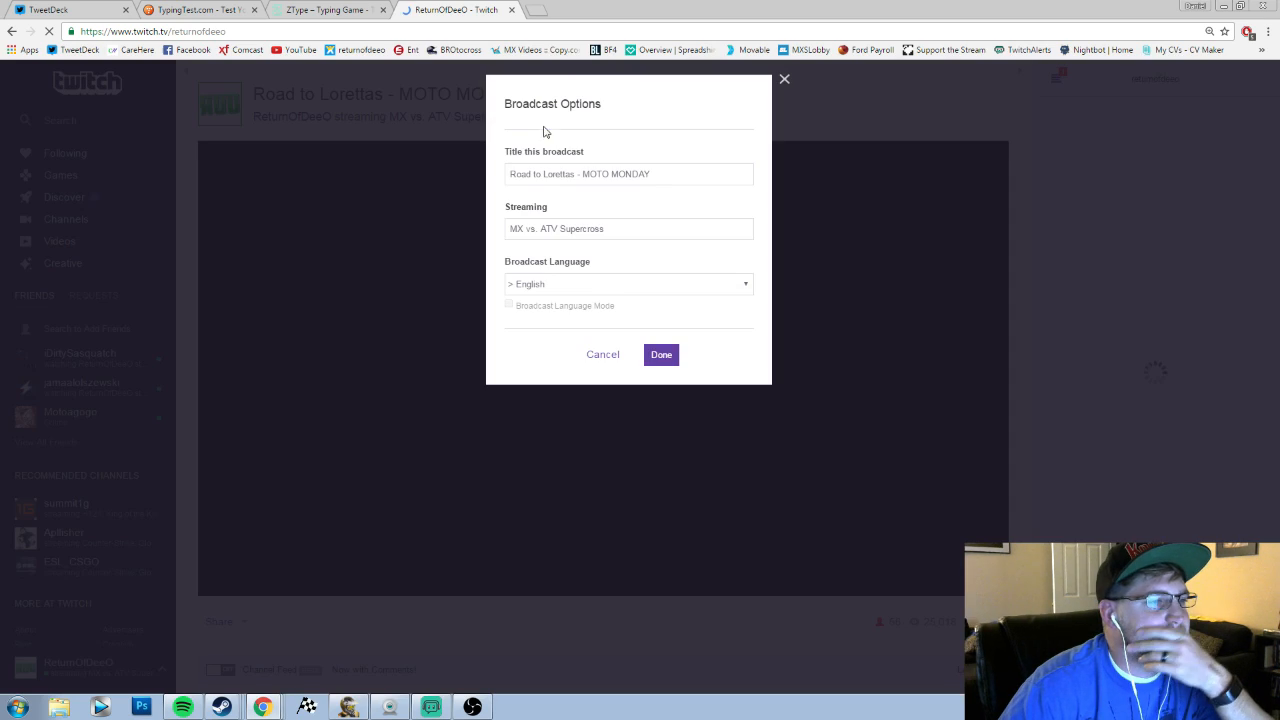
triple_click(628, 228)
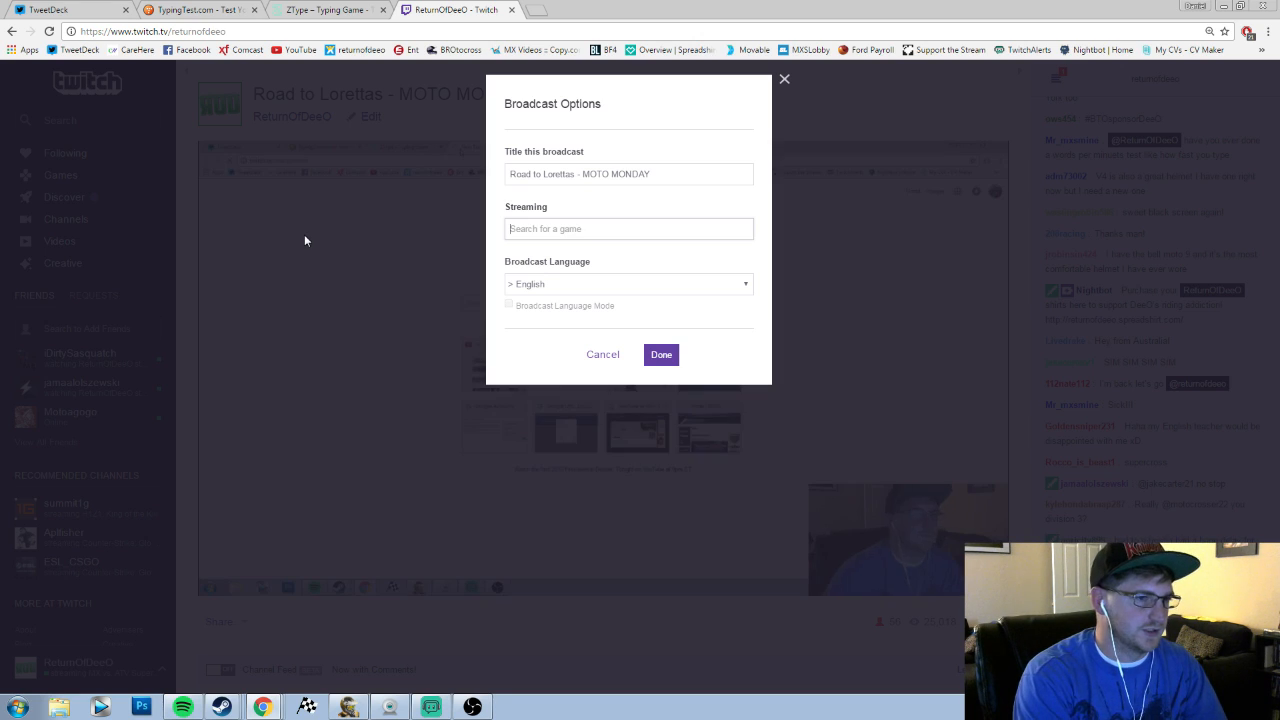
text(video game talk)
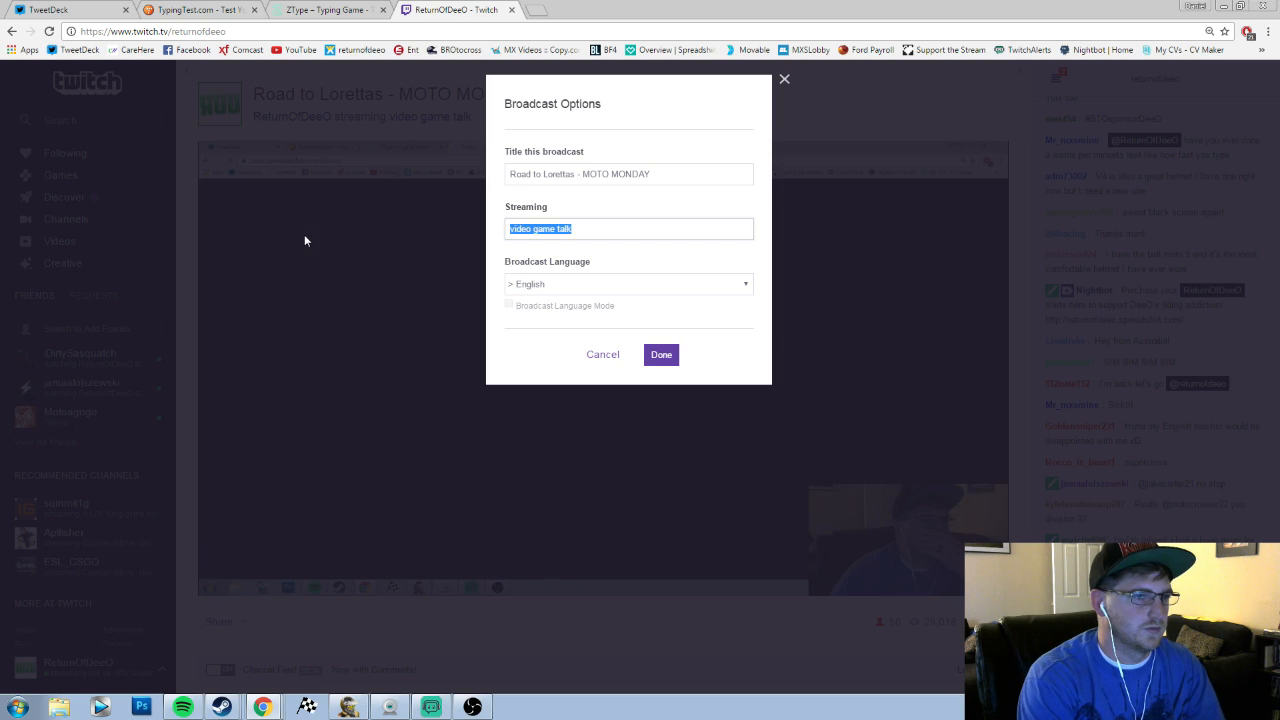
text(t)
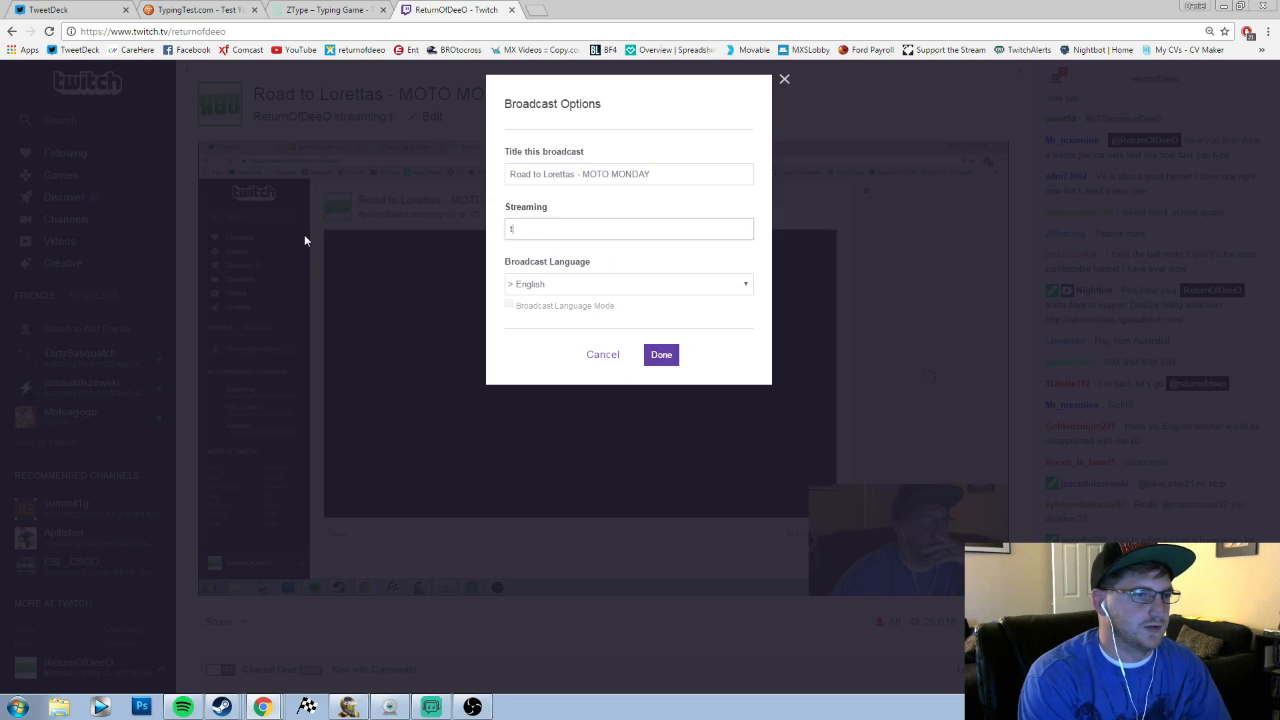
text(creat)
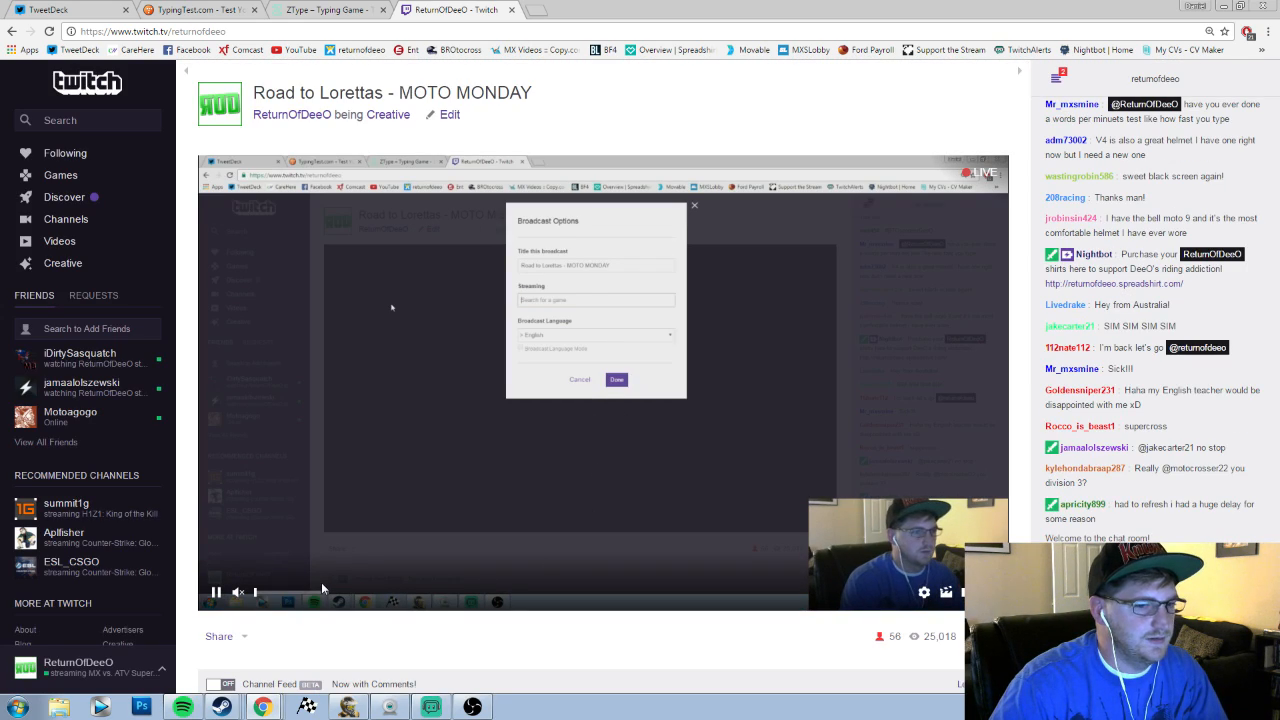
click(320, 9)
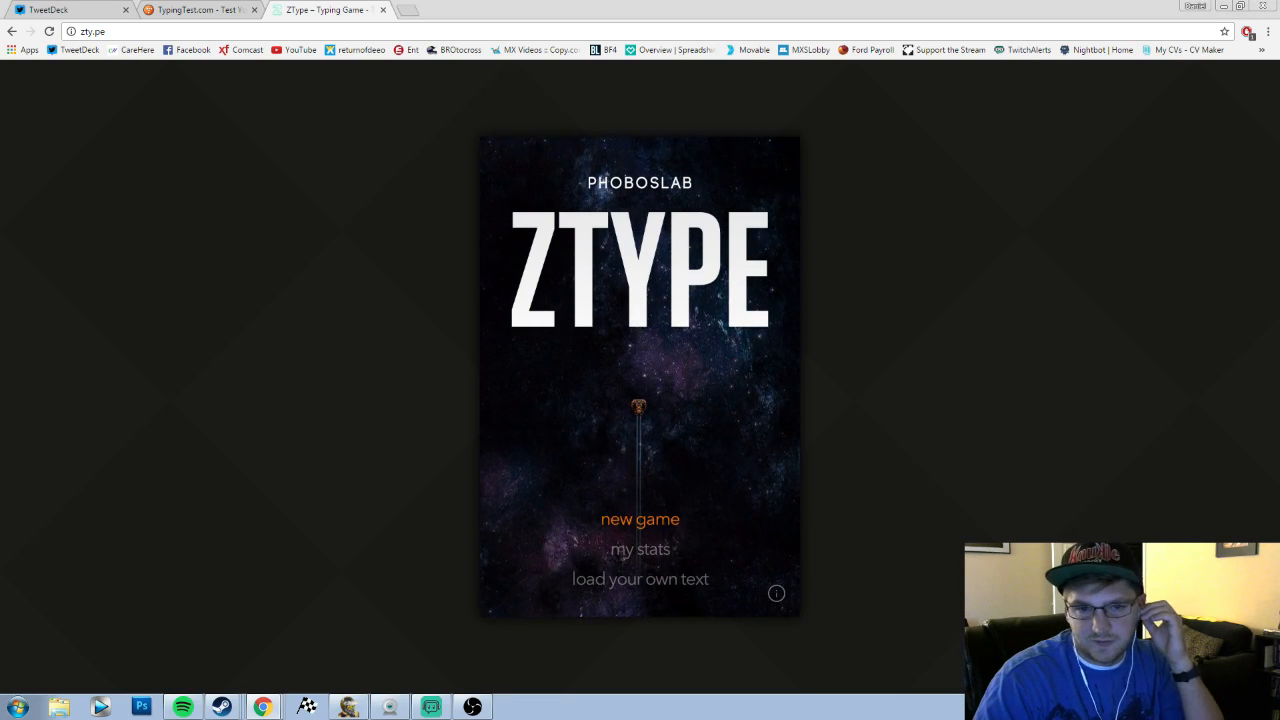
Step: Start a new ZType game, pause it, then resume
click(640, 519)
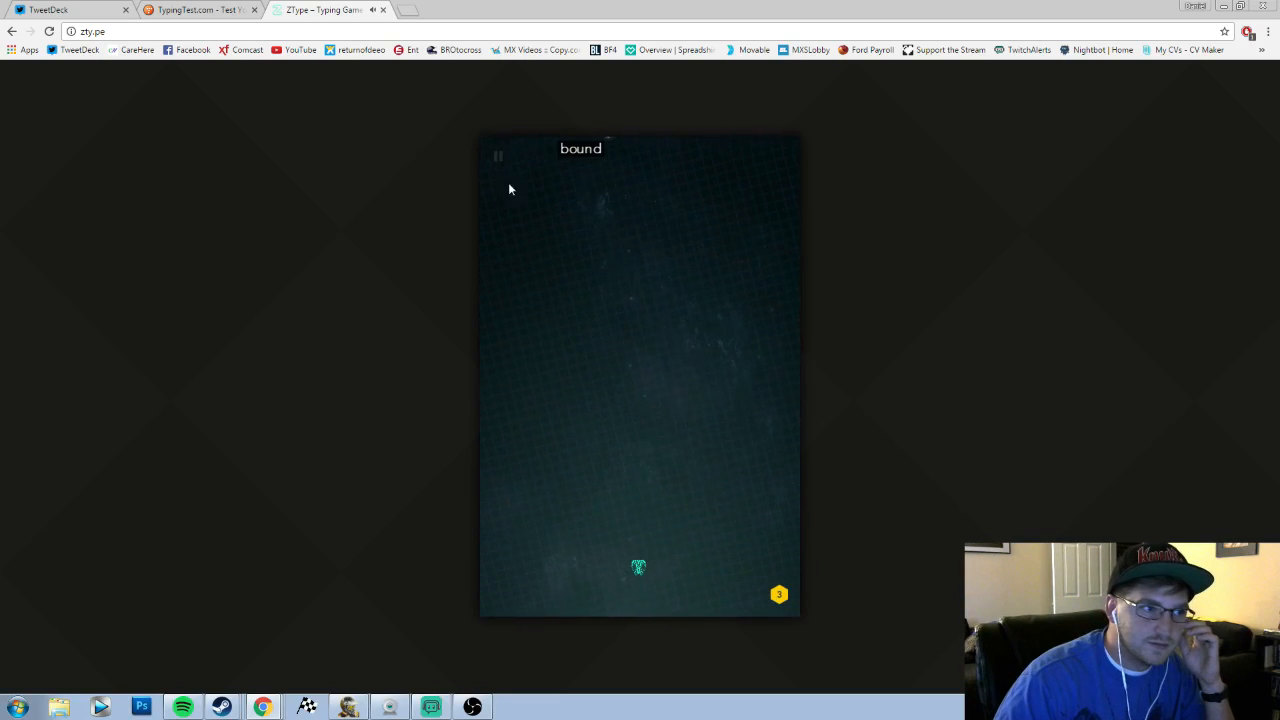
click(499, 155)
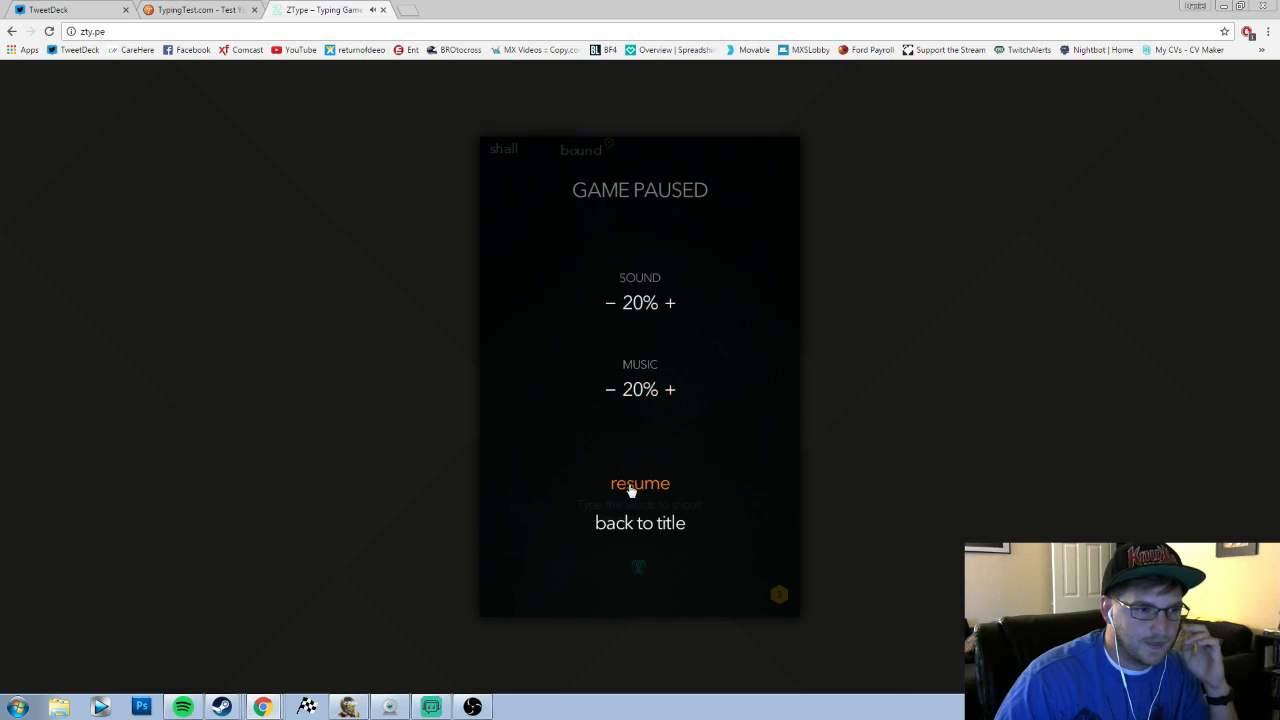
click(640, 483)
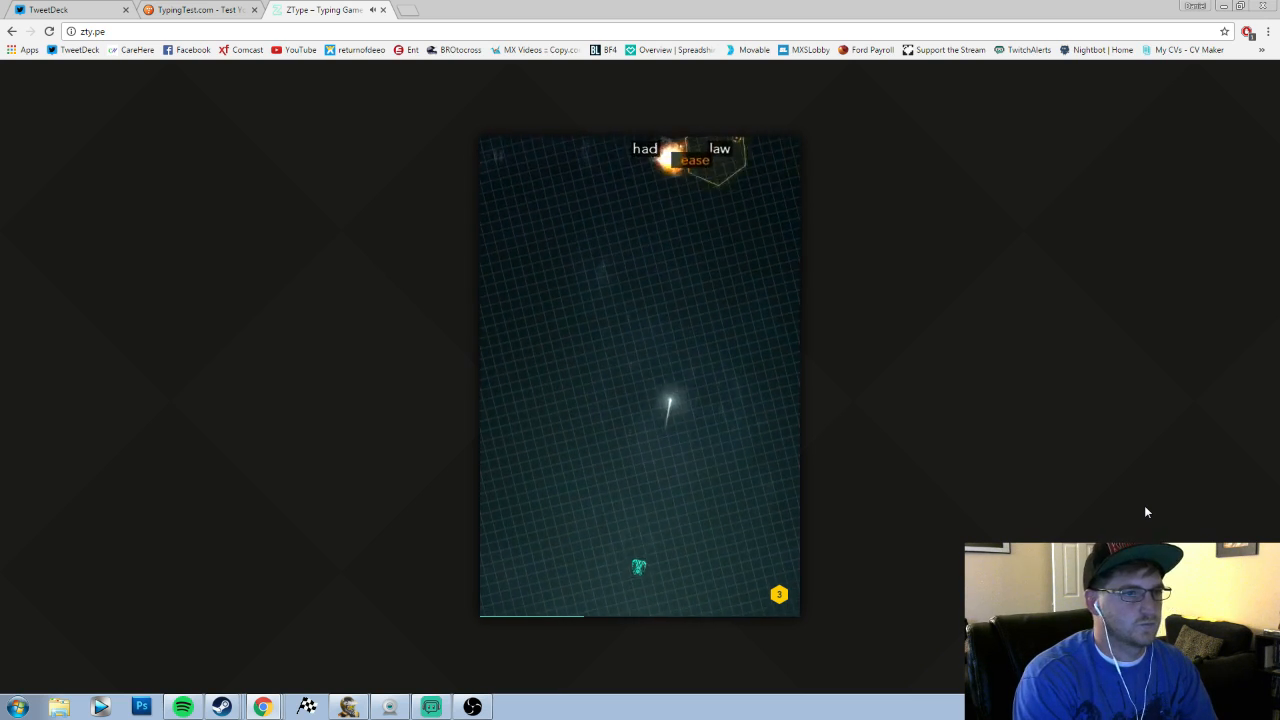
Step: Type enemy words like 'ease' and 'relative' to destroy ships, including the boss
text(ease)
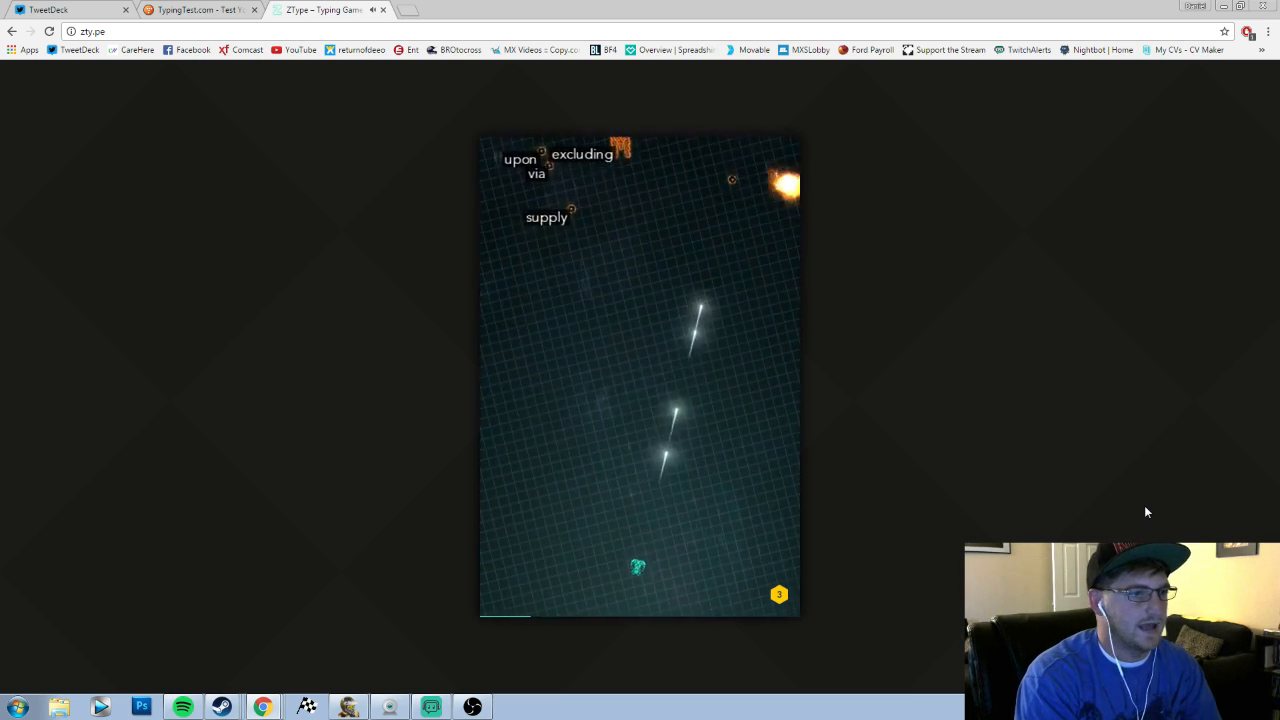
text(on)
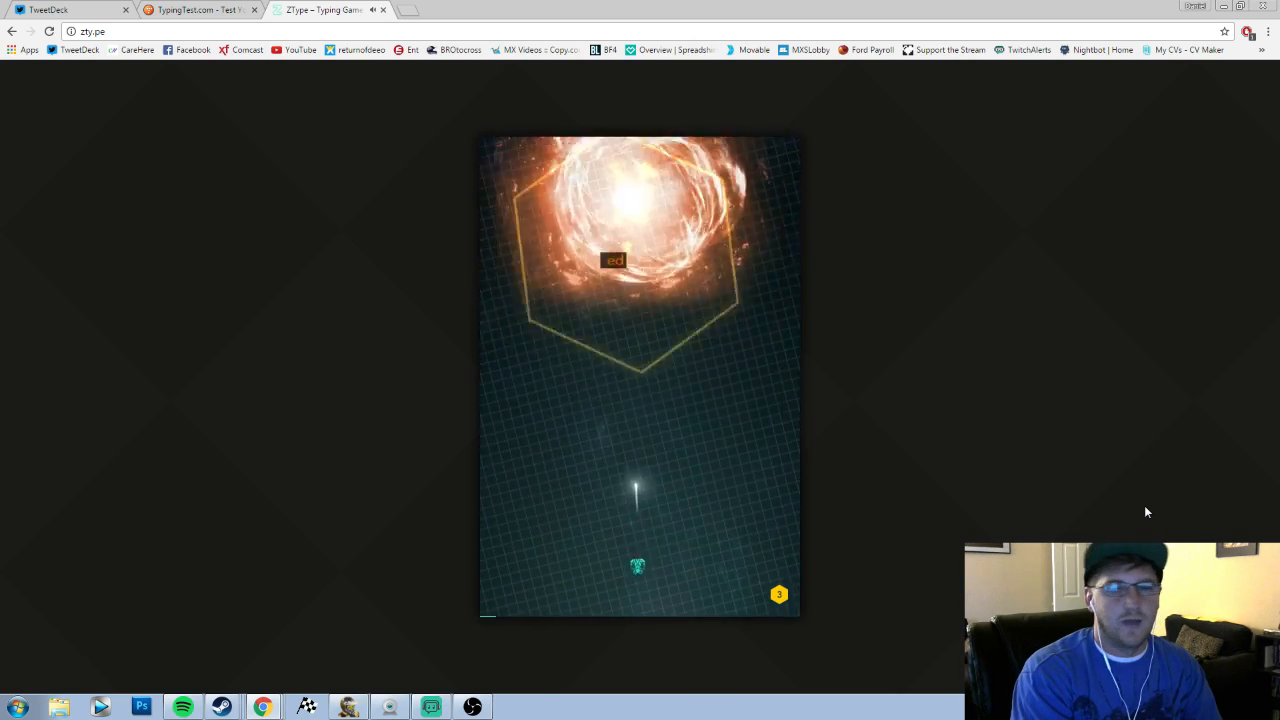
text(ed)
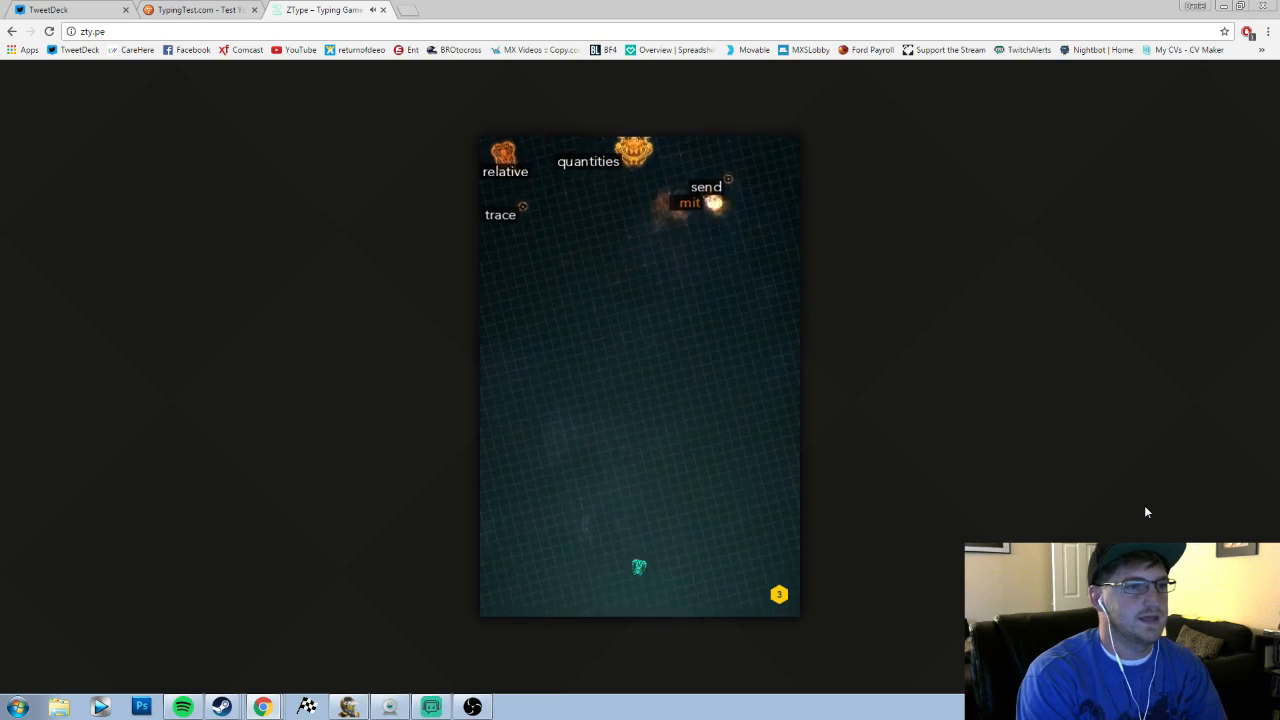
text(qua)
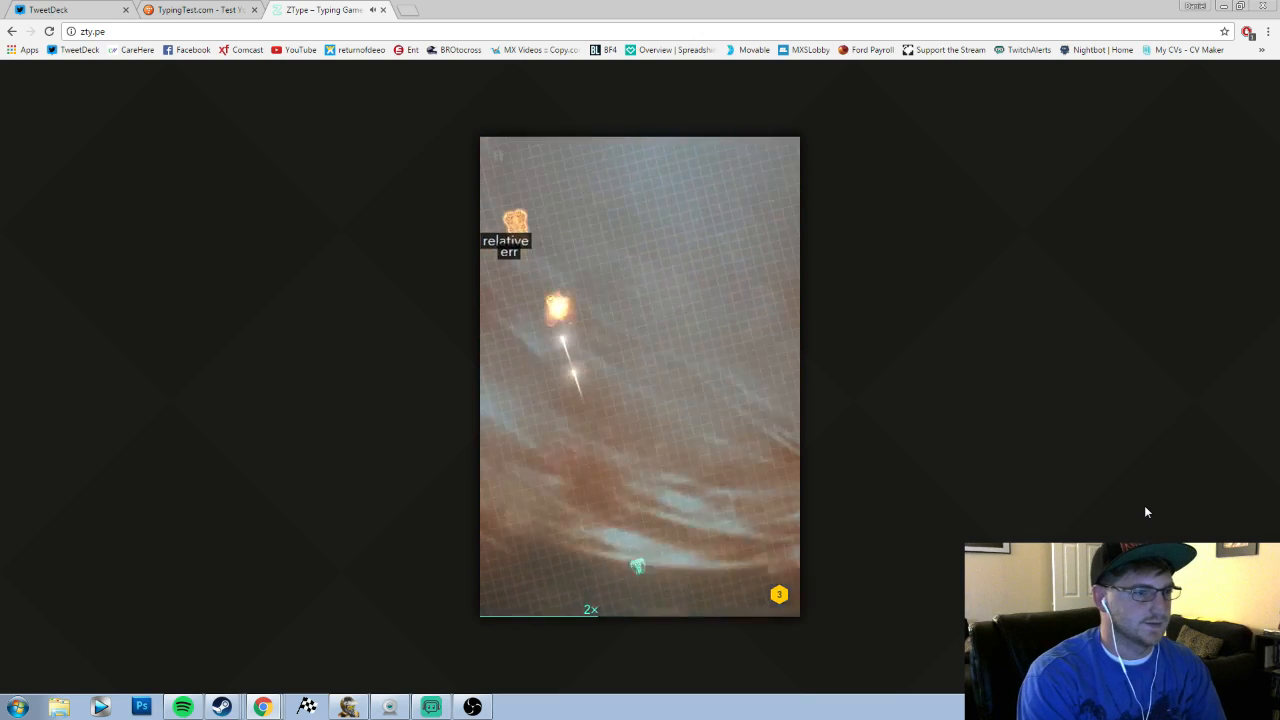
text(relative)
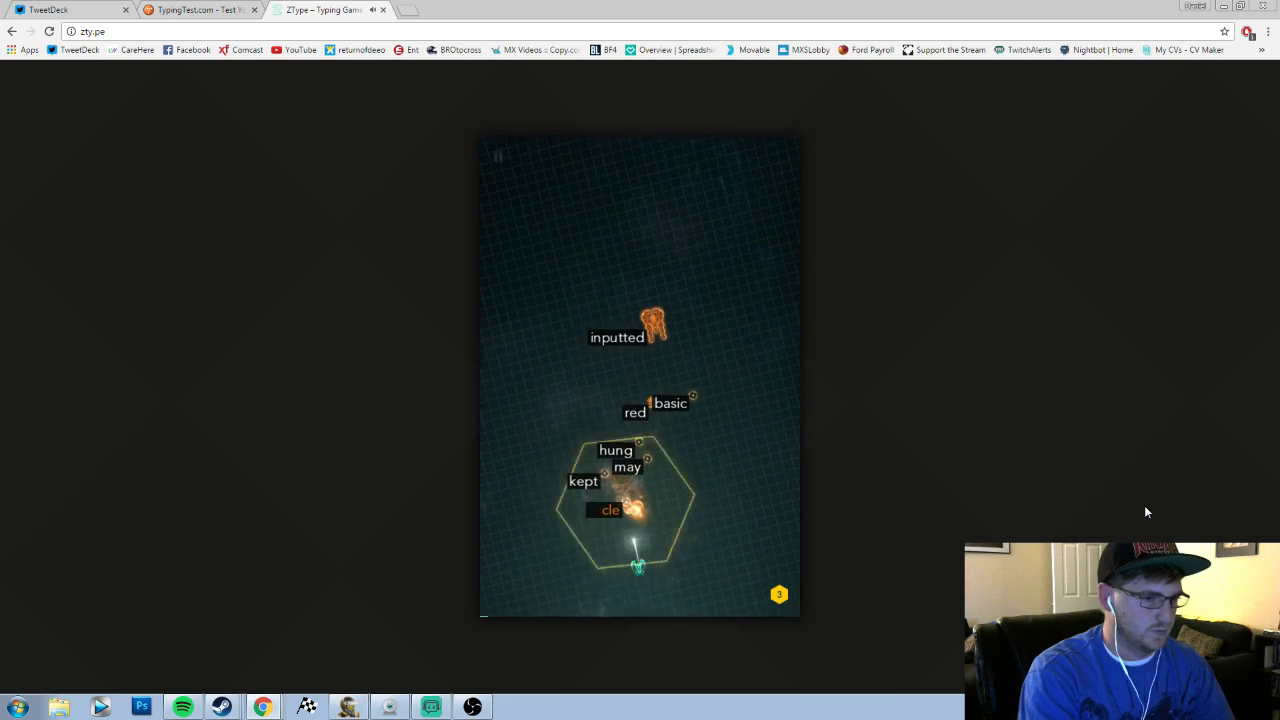
Step: Type the remaining enemy words in the later waves until the game ends
text(cle)
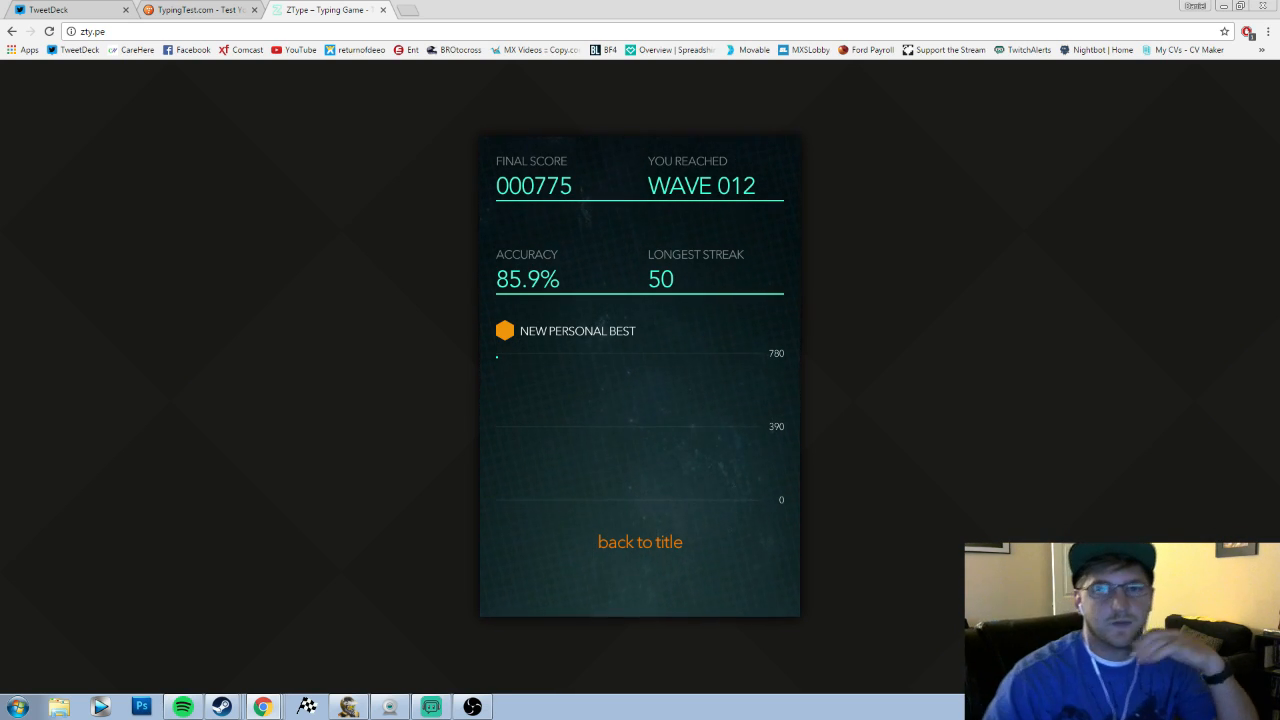
mouse_move(1192, 318)
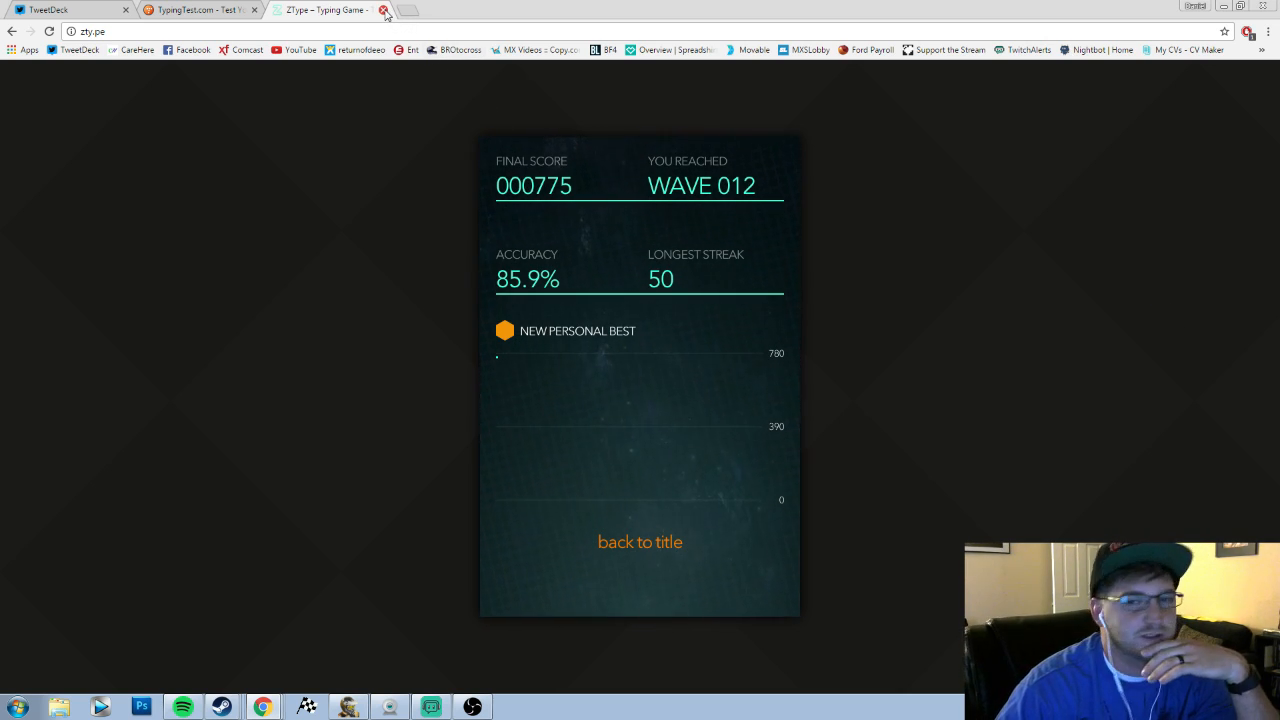
Step: Close the finished ZType tab after viewing the 775-point final score
click(382, 11)
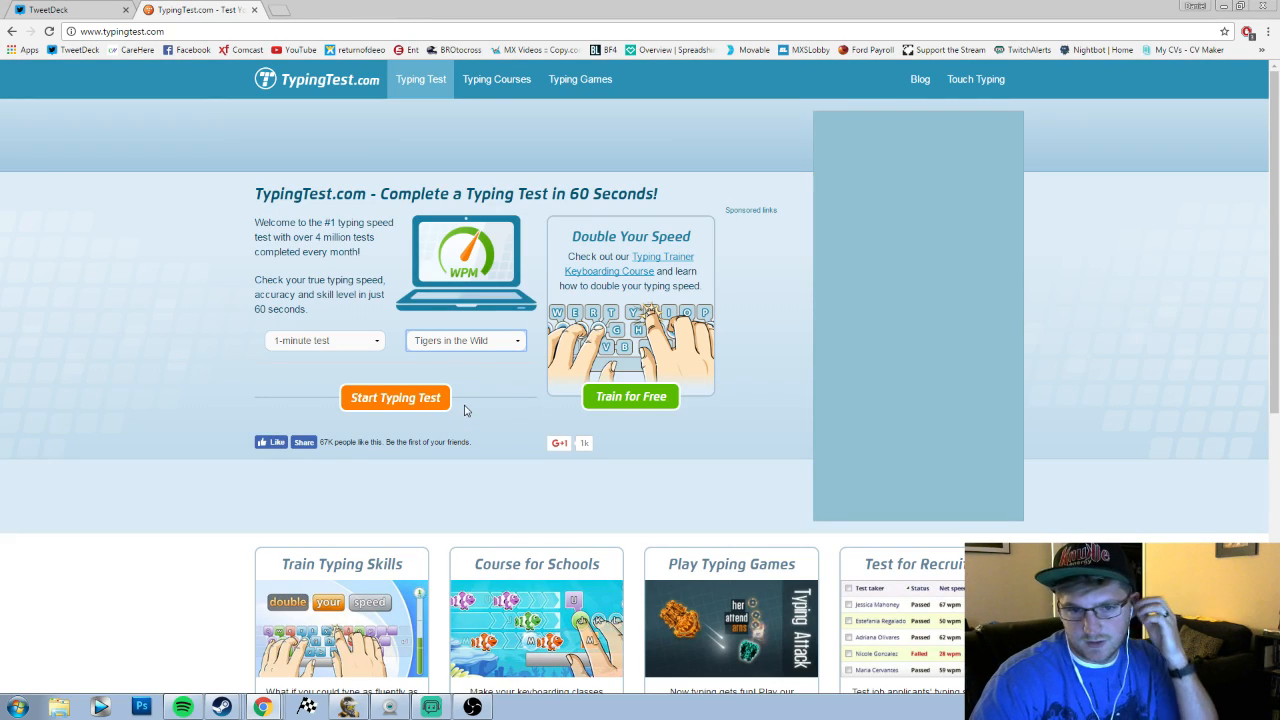
Step: Start the one-minute Tigers in the Wild test and begin typing 'The tig'
click(395, 397)
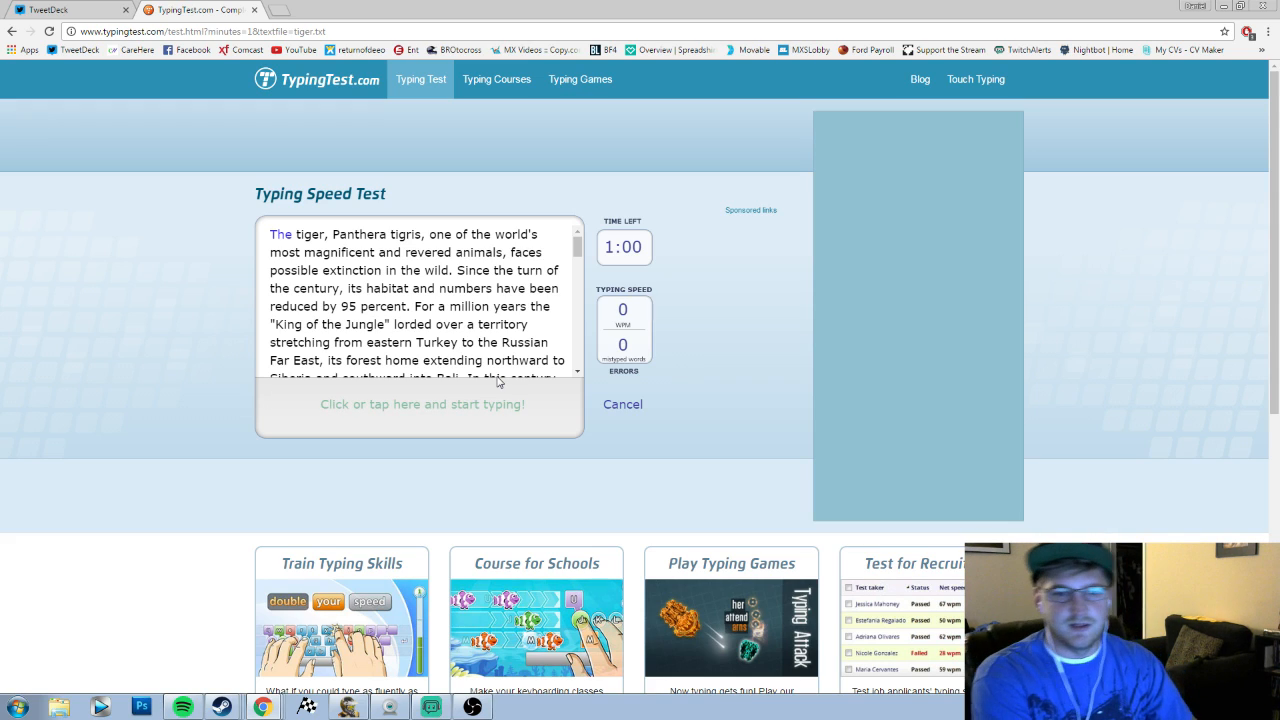
text(Thetig)
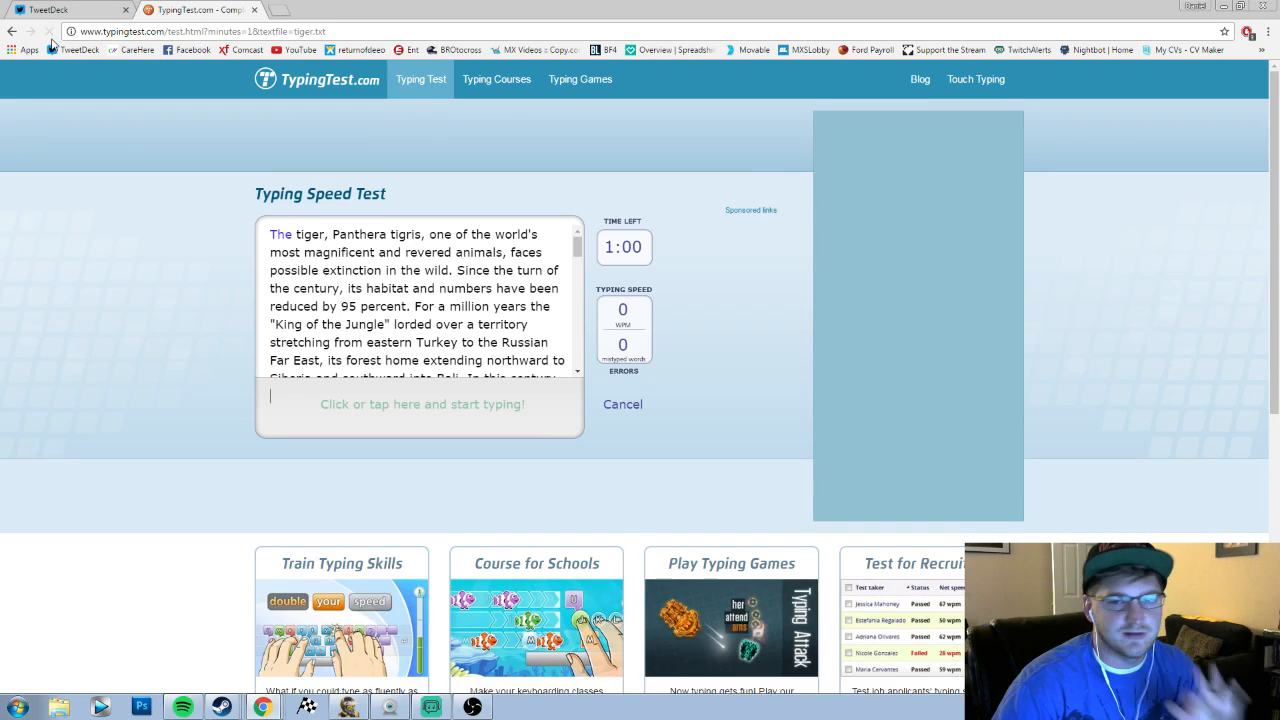
Step: Type the tiger passage, from 'The tiger' through 'eastern Turk', as the timer counts down
text(T)
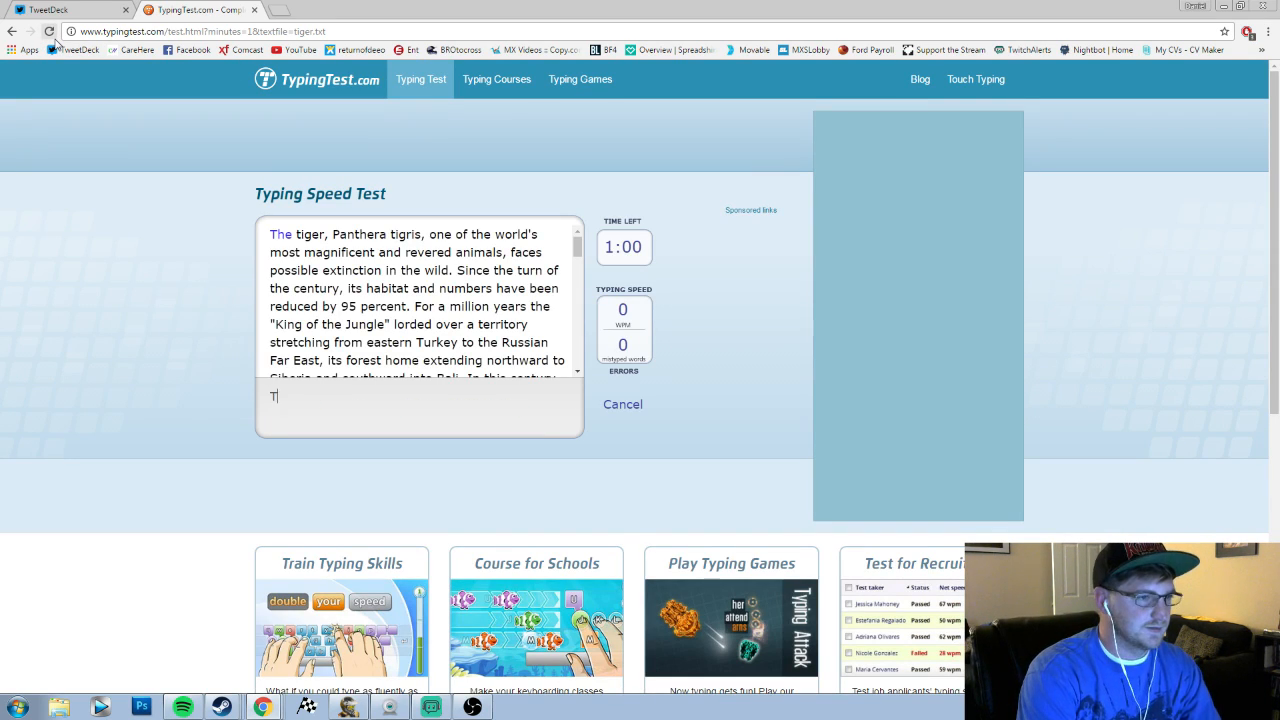
text(he tiger, Panthera tigris, one of the wold's most magnificent and rever)
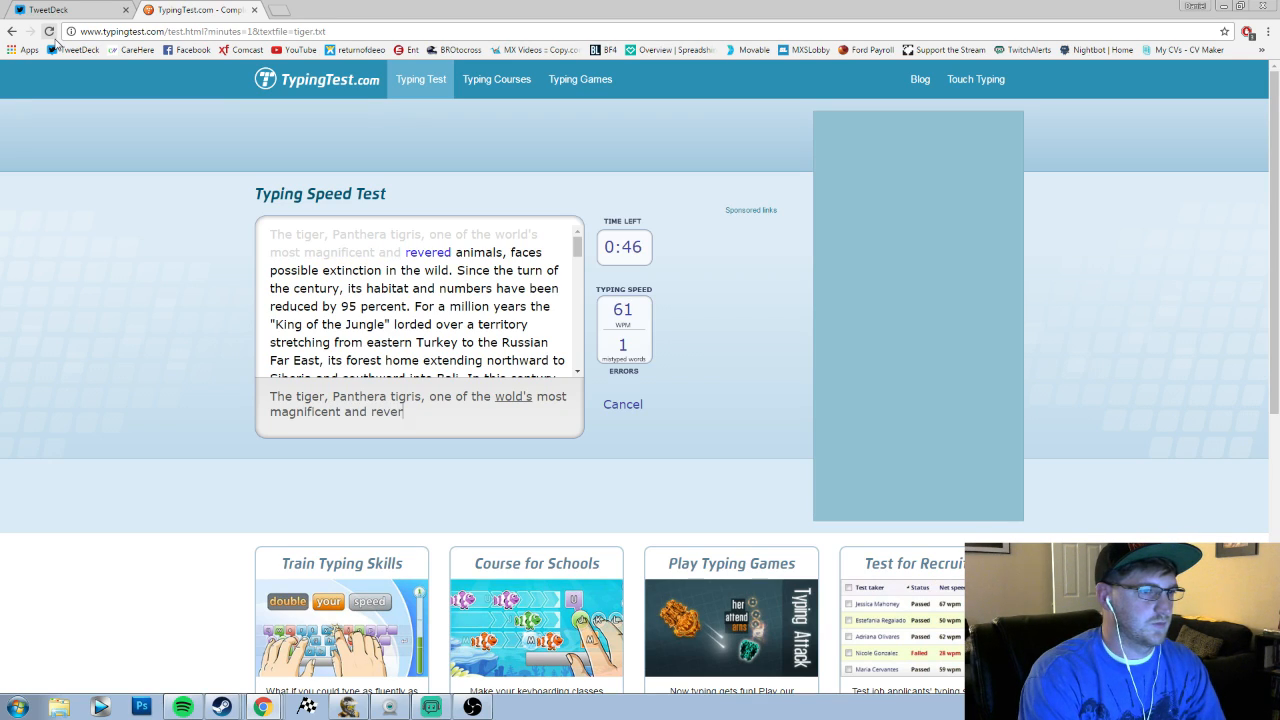
text(animals, faces)
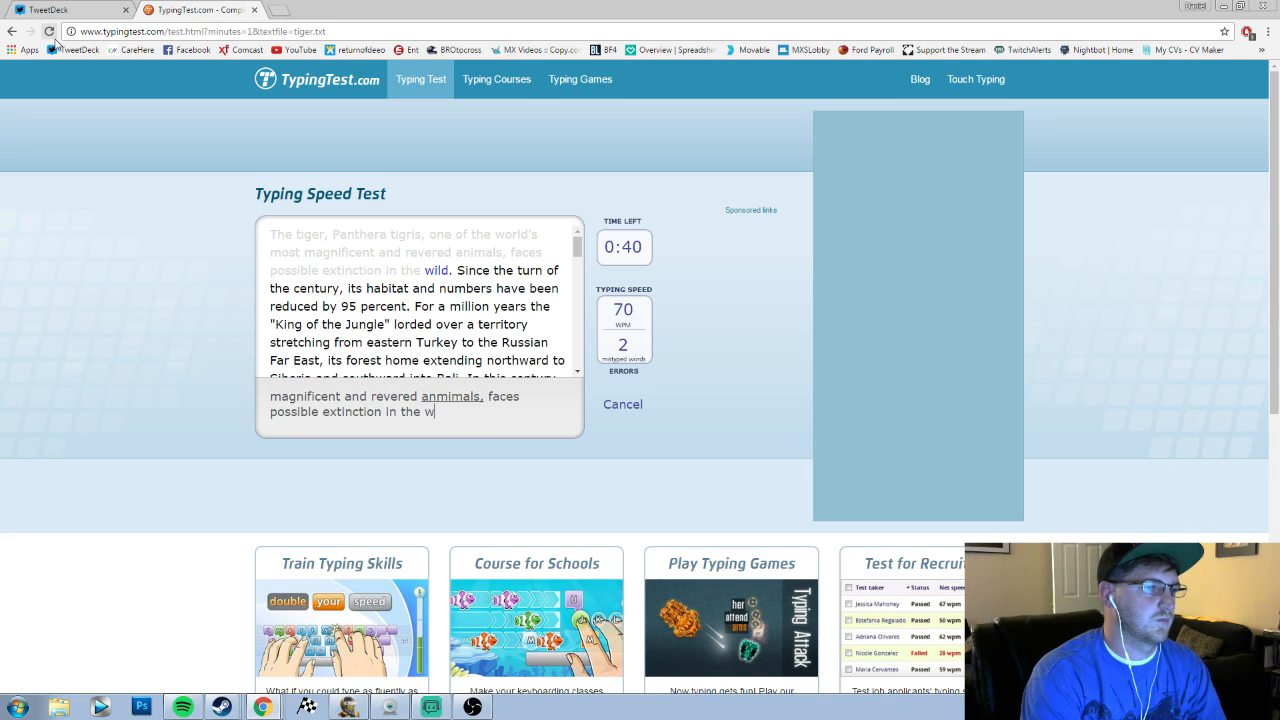
text(wild. Since the turn)
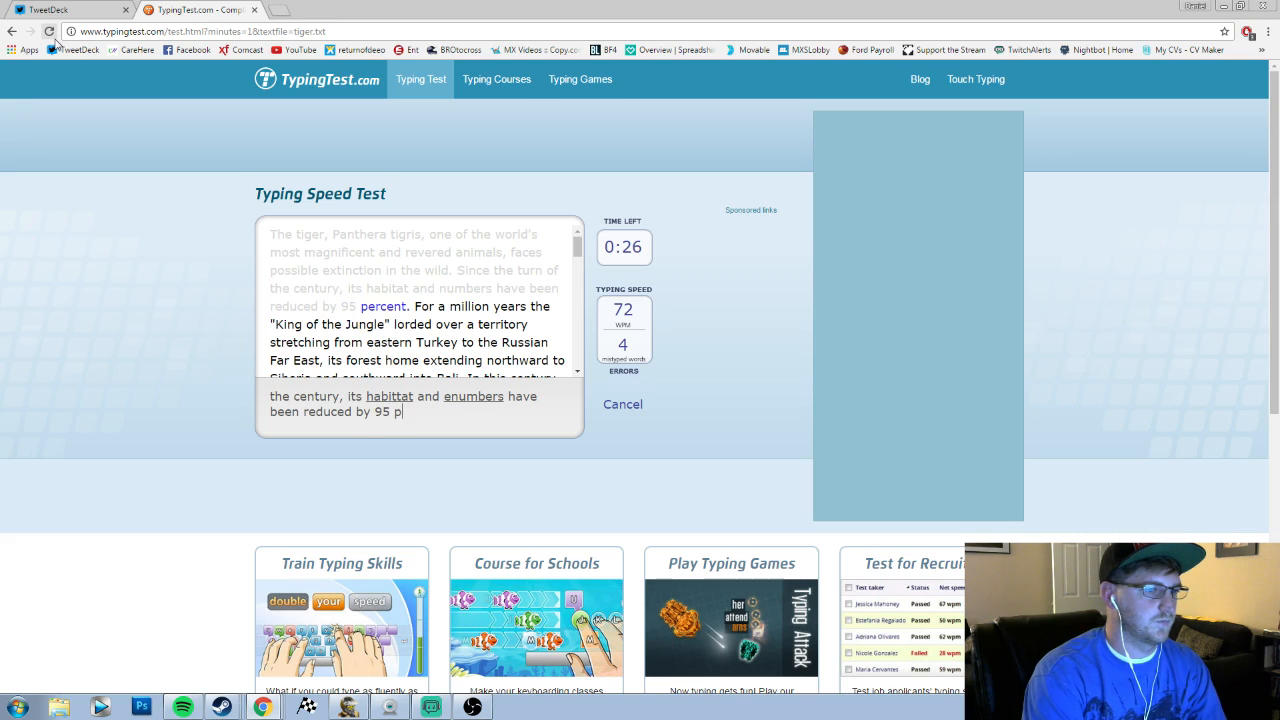
text(ercent. For a million years)
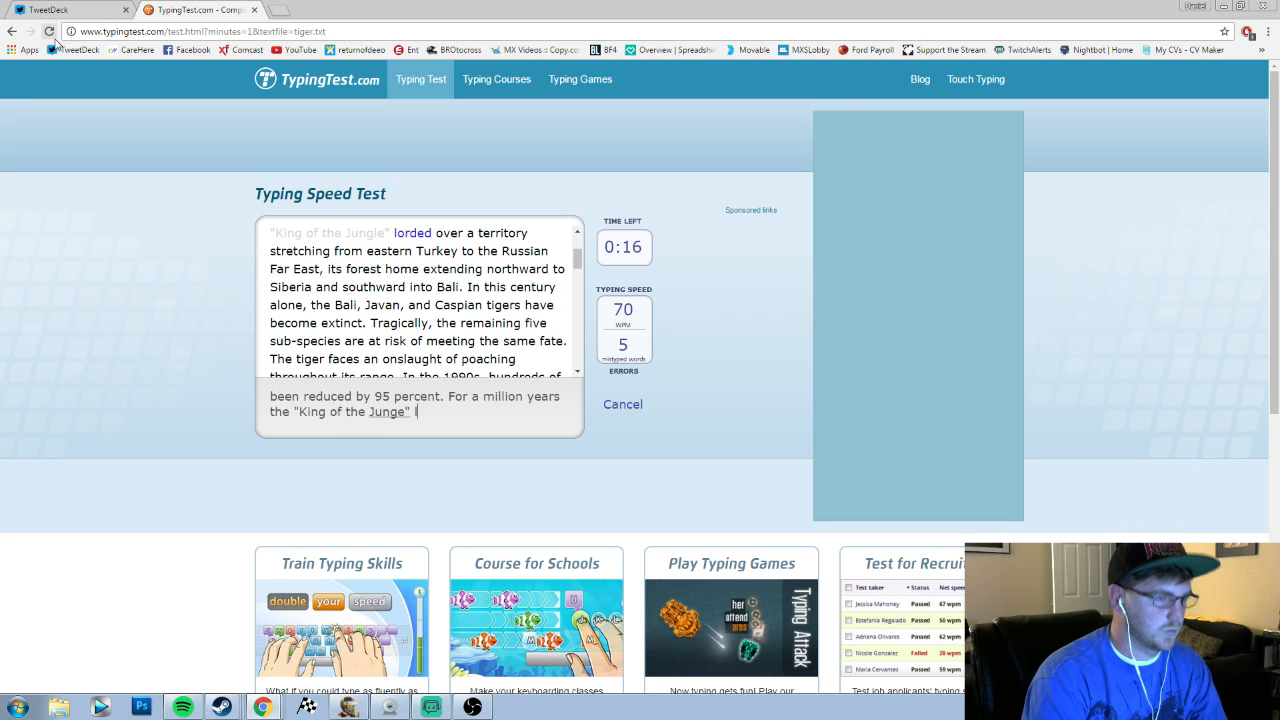
text(loreded o)
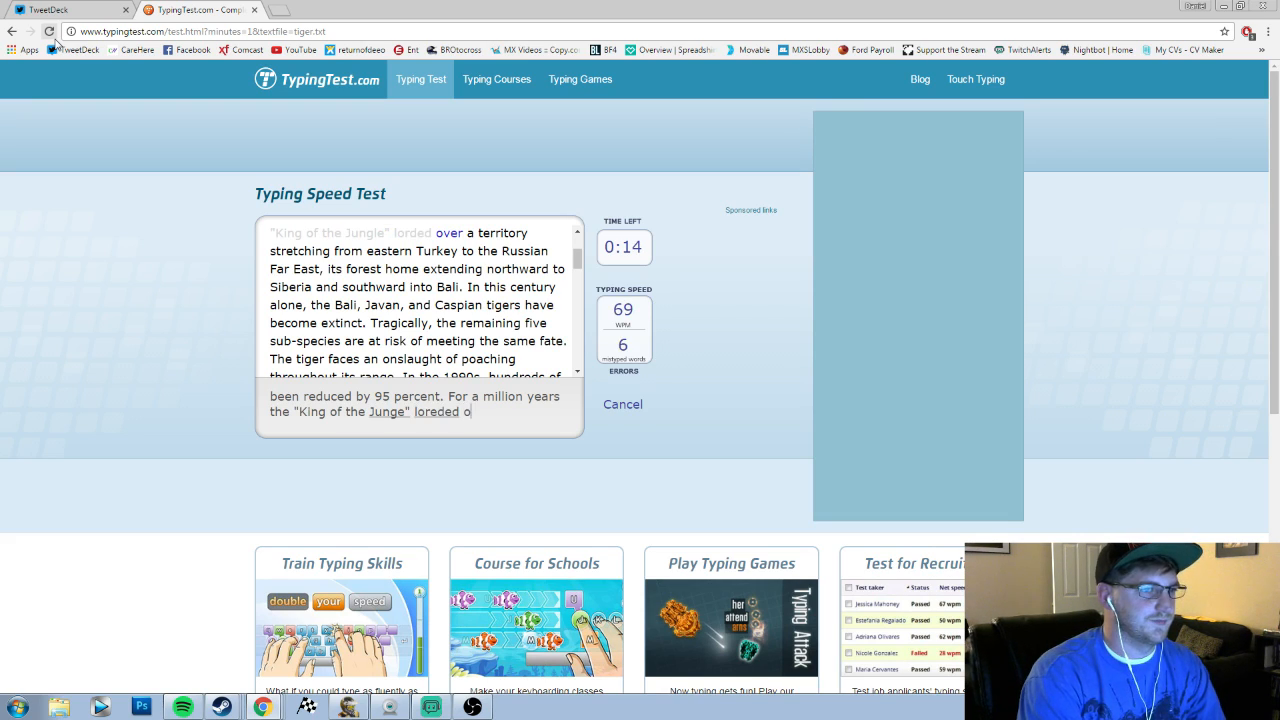
text(ver a territory)
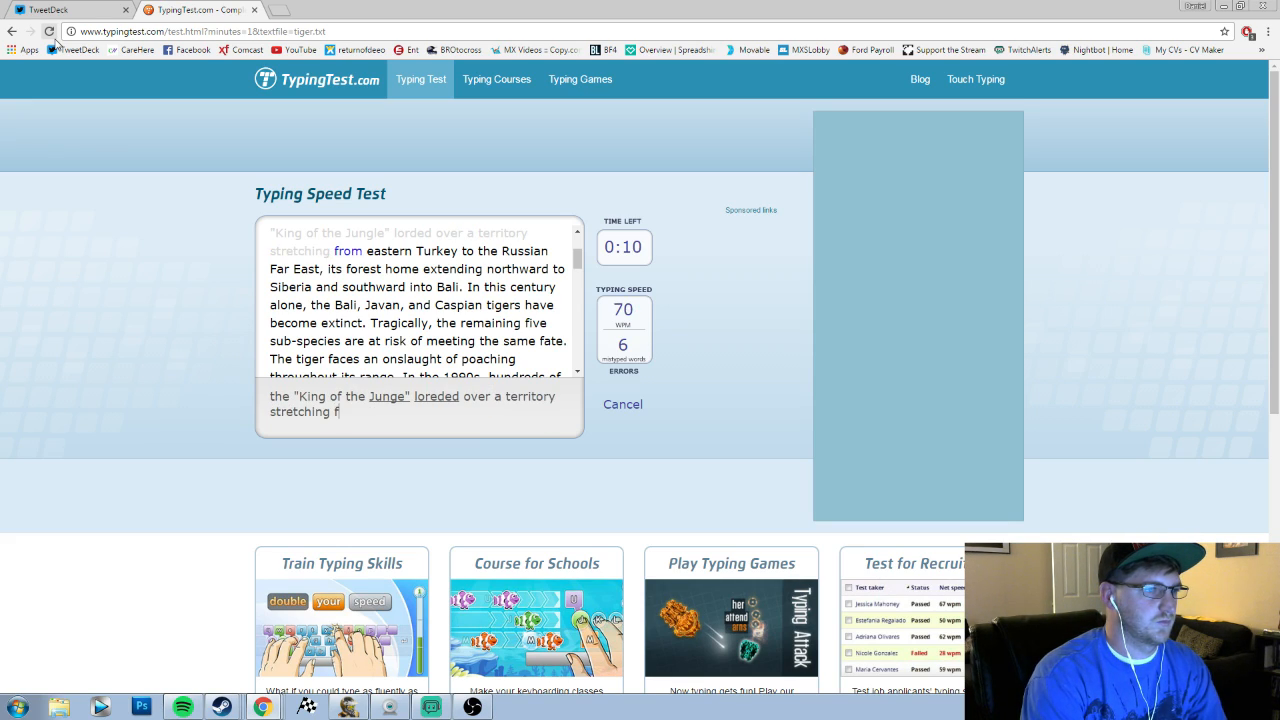
text(rom eastern Turk)
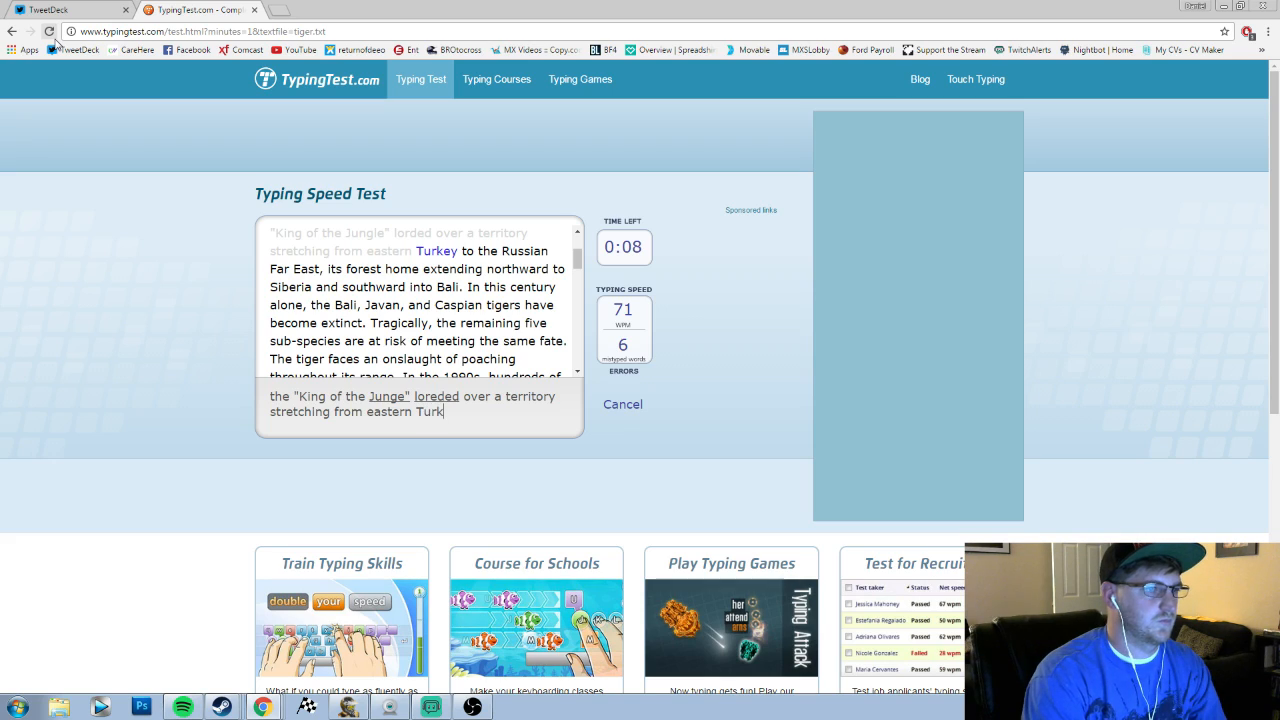